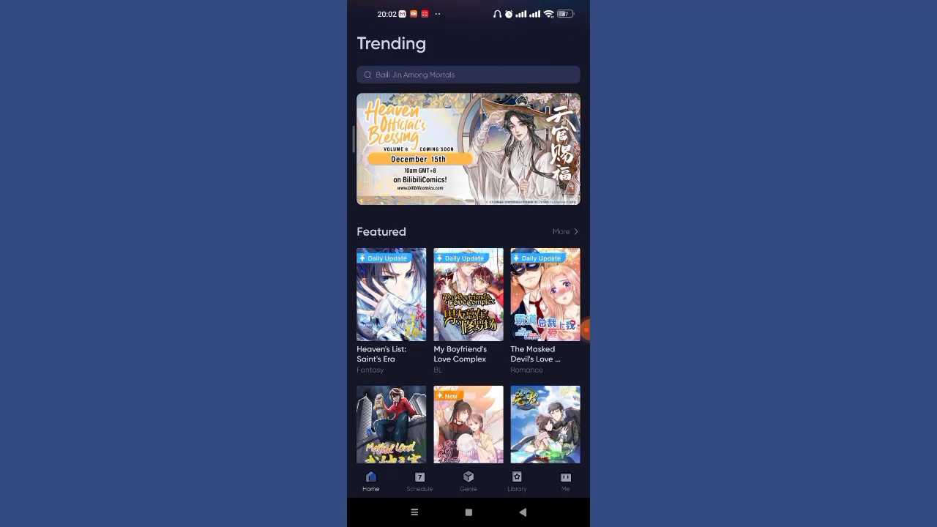
# Switch from the Trending feed to the My account page.
pyautogui.click(565, 480)
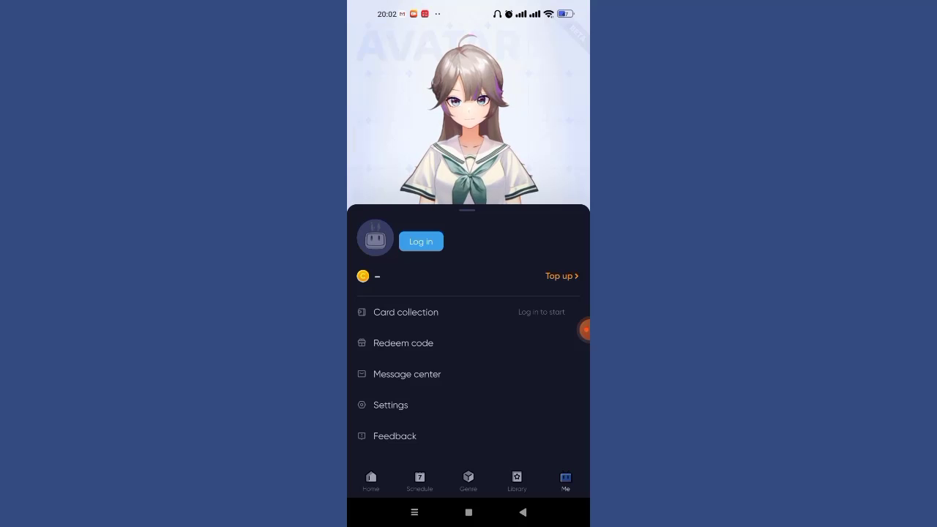
# Go to the Log in screen with email and password fields.
pyautogui.click(421, 240)
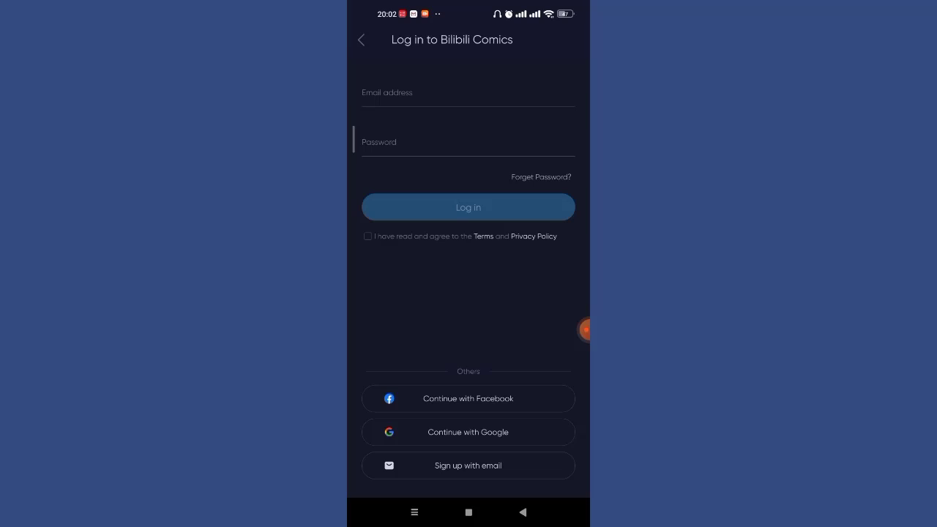
# Start Forget Password and focus the Email address field on Reset Password step 1.
pyautogui.click(540, 175)
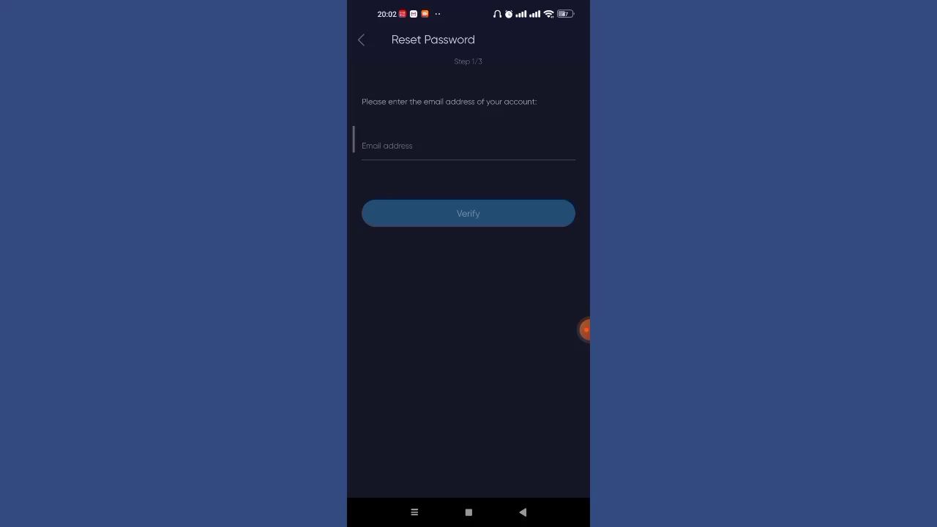
pyautogui.click(468, 146)
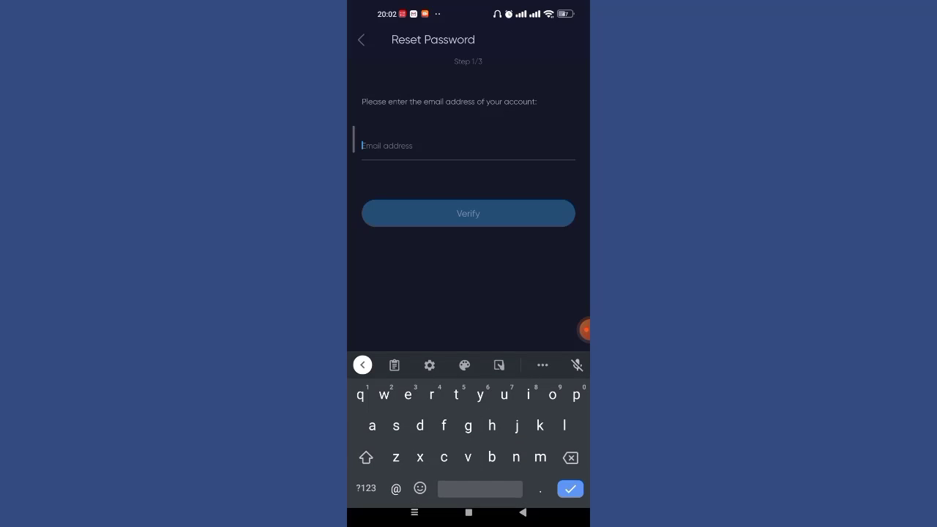